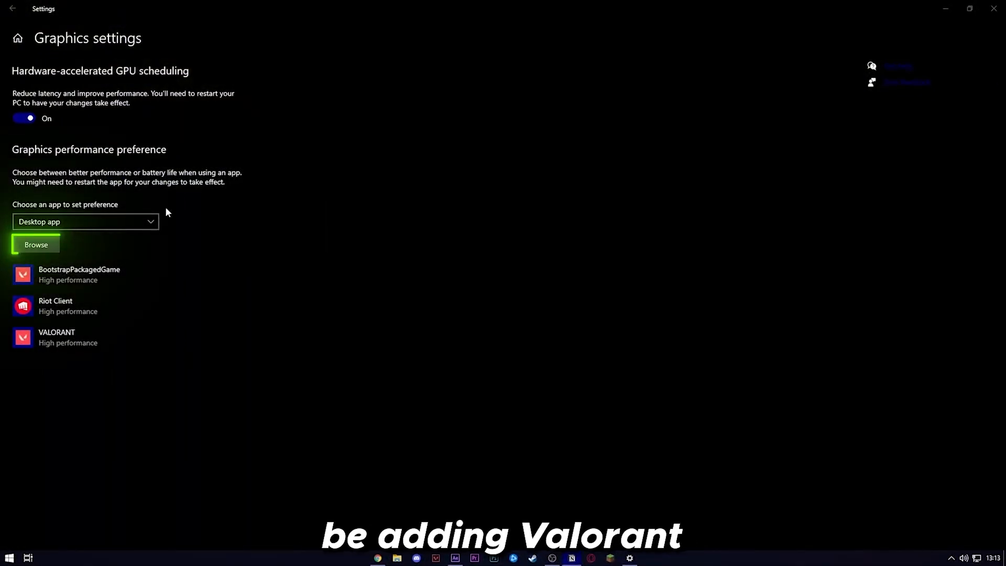
Step: Browse to Riot Games\VALORANT\live\ShooterGame\Binaries\Win64 and pick VALORANT-Win64-Shipping.exe for the graphics list
click(36, 244)
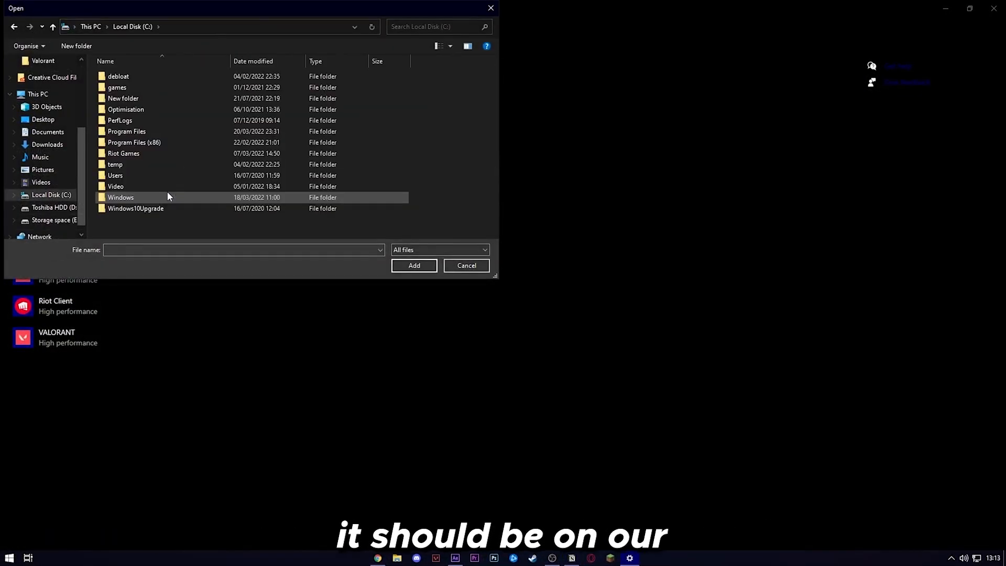
click(123, 153)
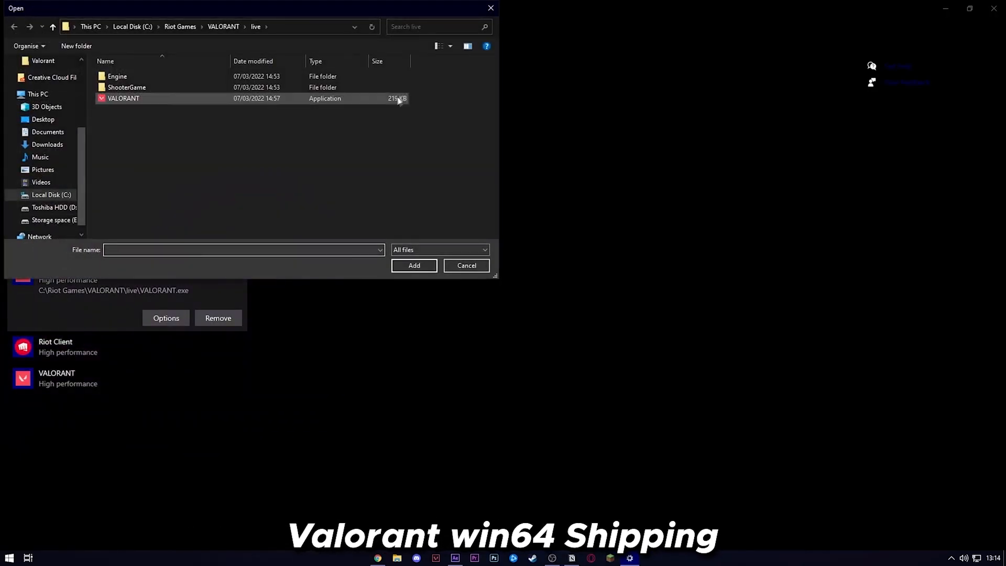
double_click(127, 87)
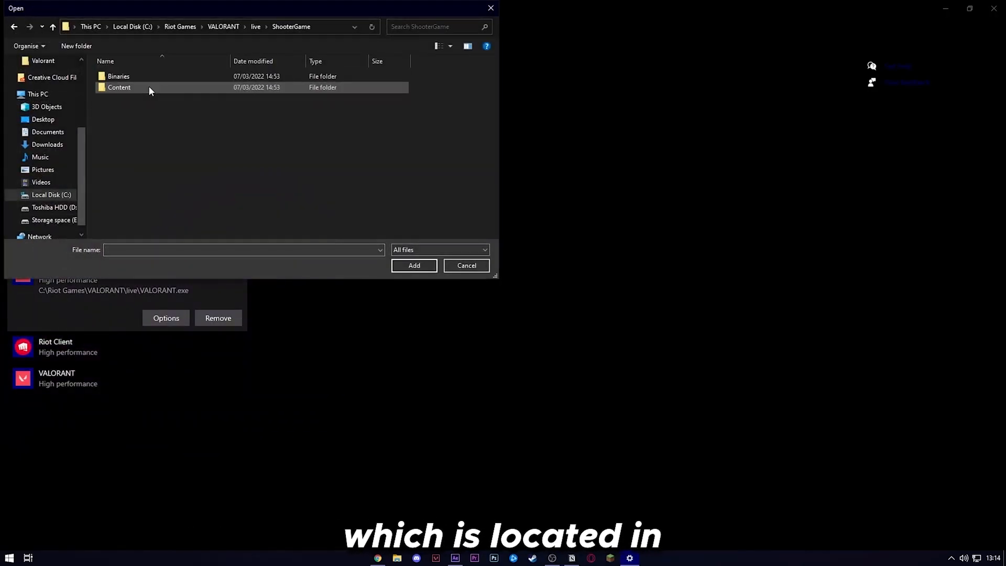
double_click(118, 75)
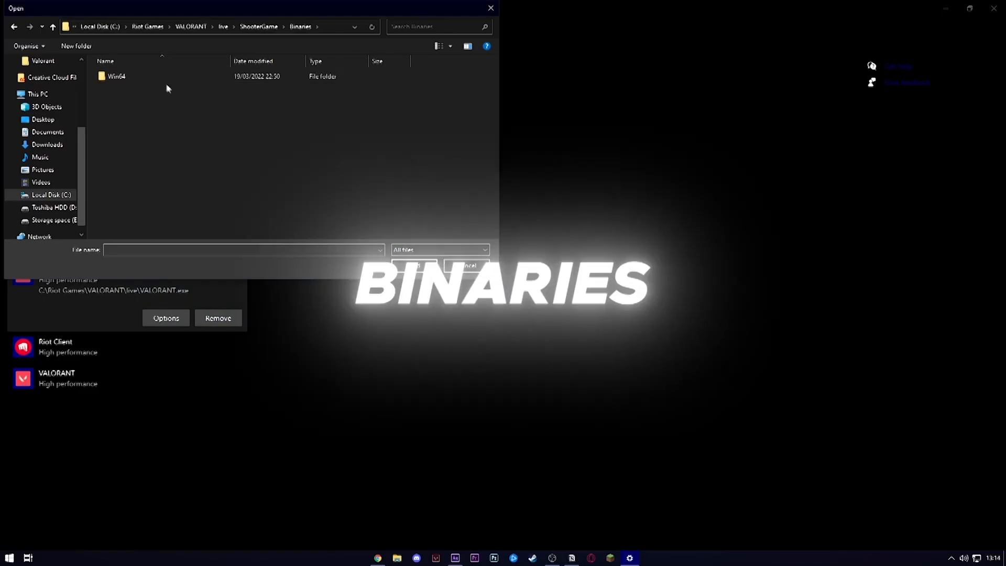
double_click(117, 77)
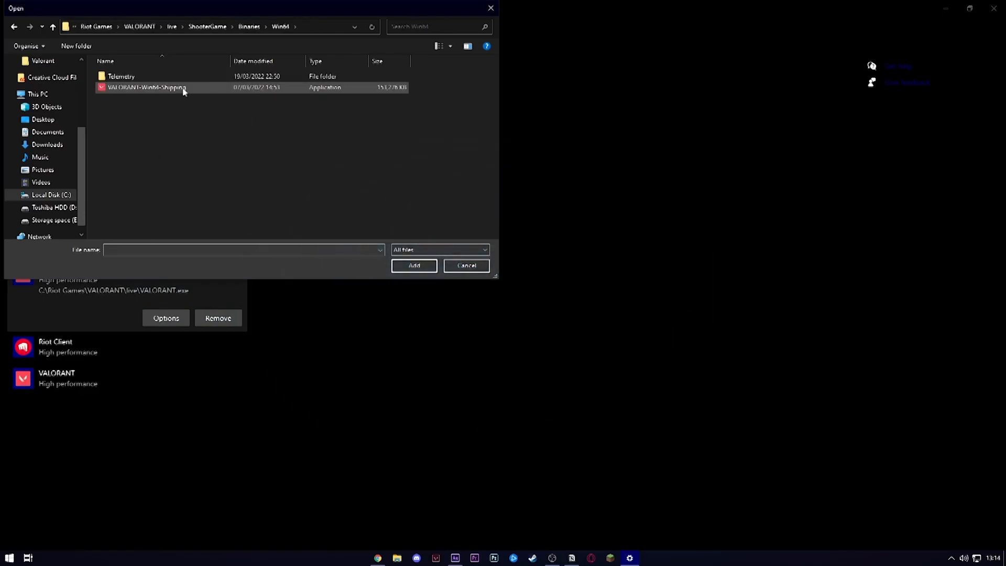
click(414, 265)
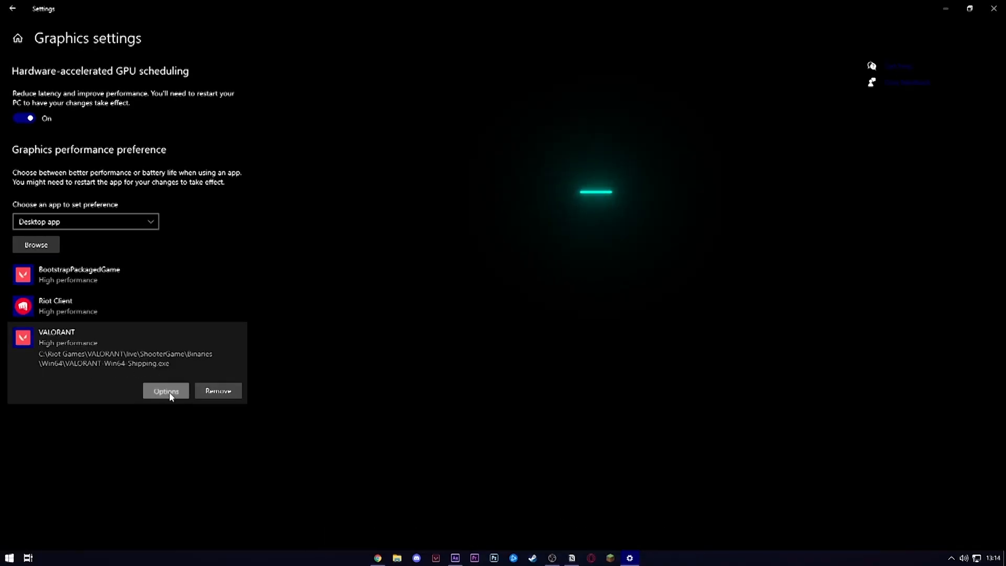
Step: In VALORANT.exe's Compatibility properties, disable full-screen optimisations and override high DPI scaling with Application
click(165, 391)
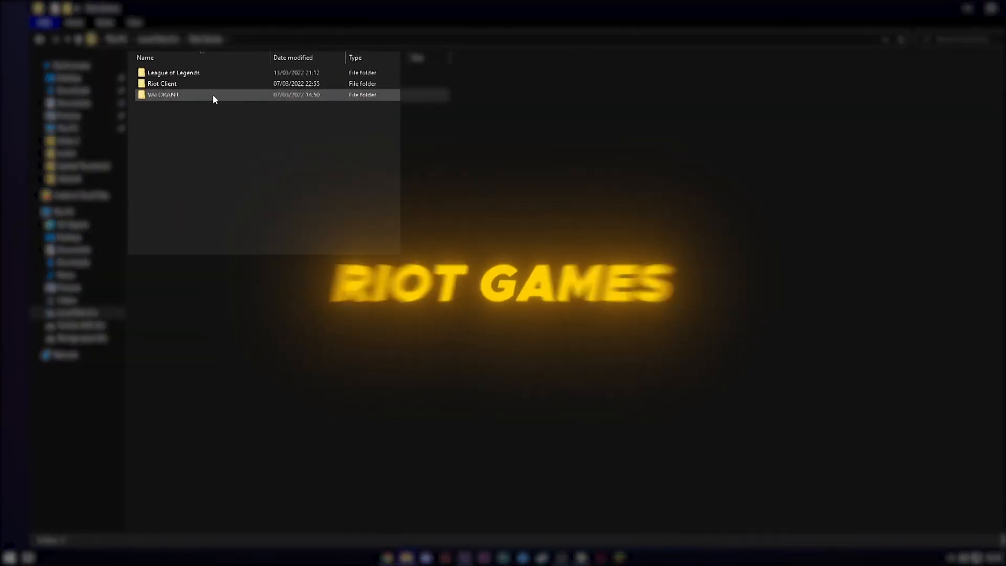
double_click(163, 94)
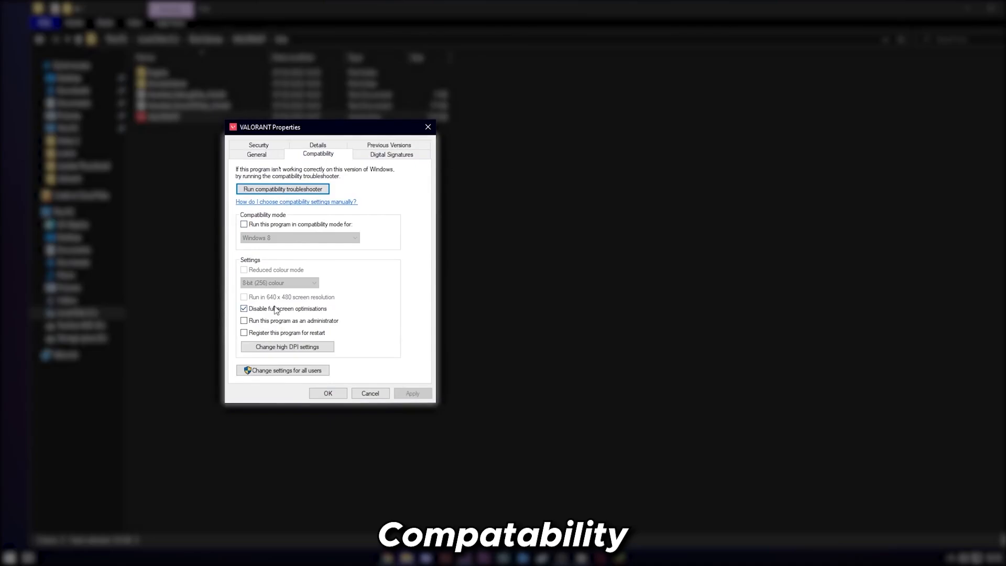
click(244, 308)
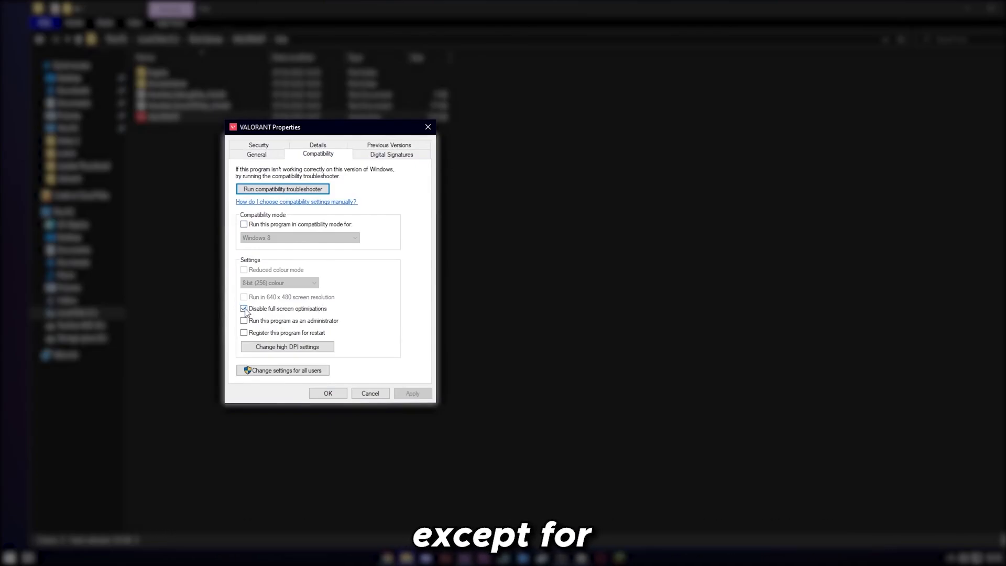
click(245, 309)
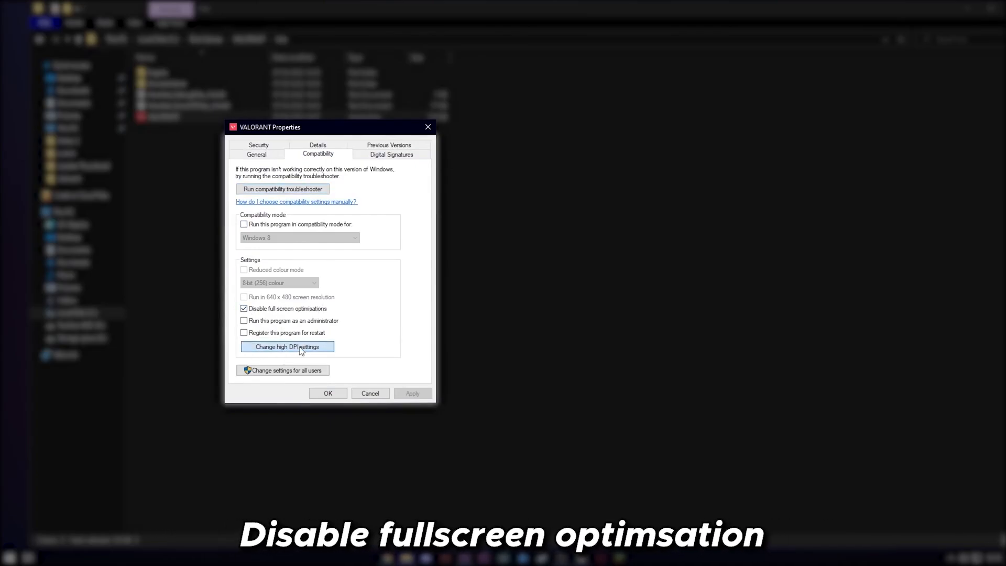
click(288, 347)
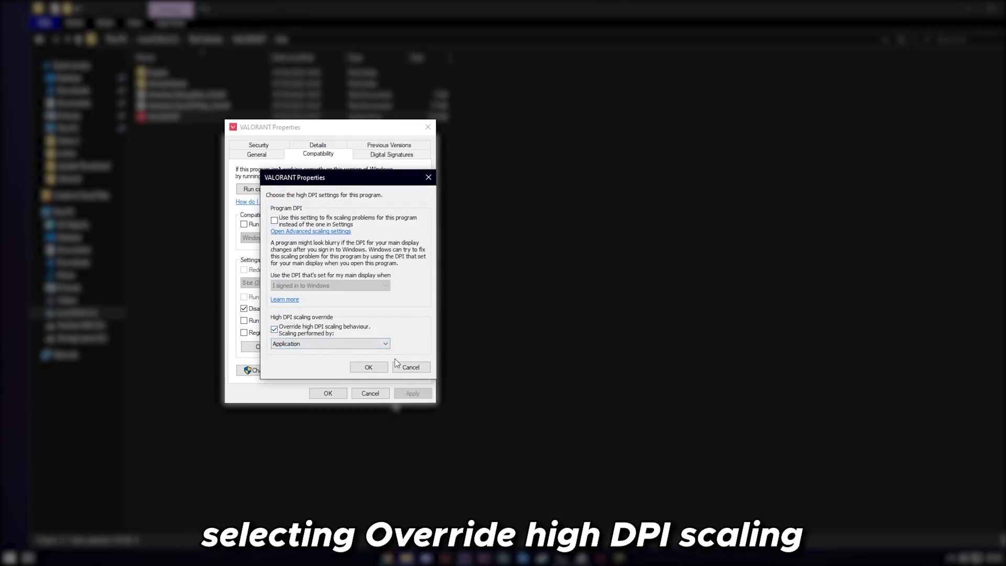
click(368, 367)
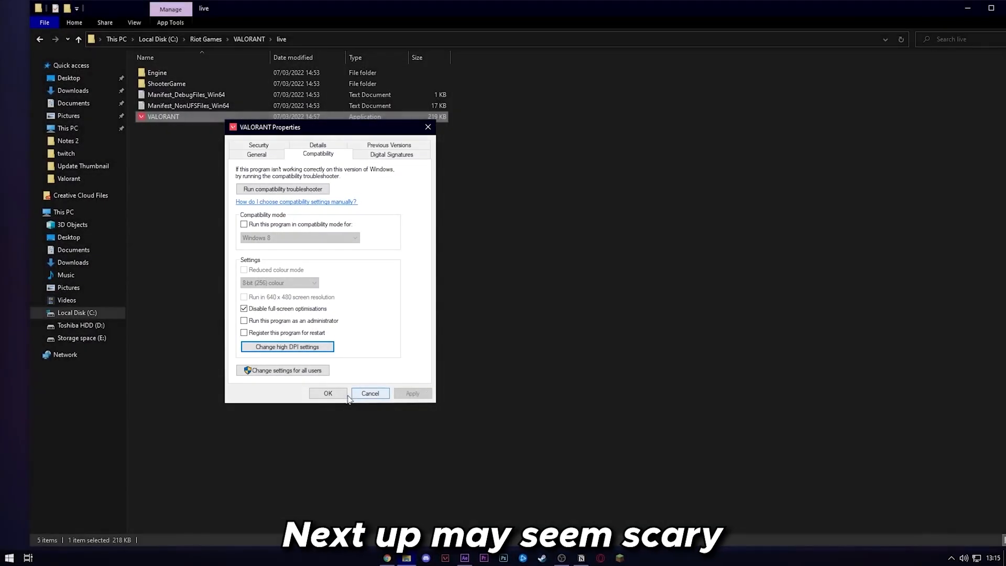
Step: Apply the compatibility changes, then browse AppData > Local > VALORANT > Saved > Config
click(328, 393)
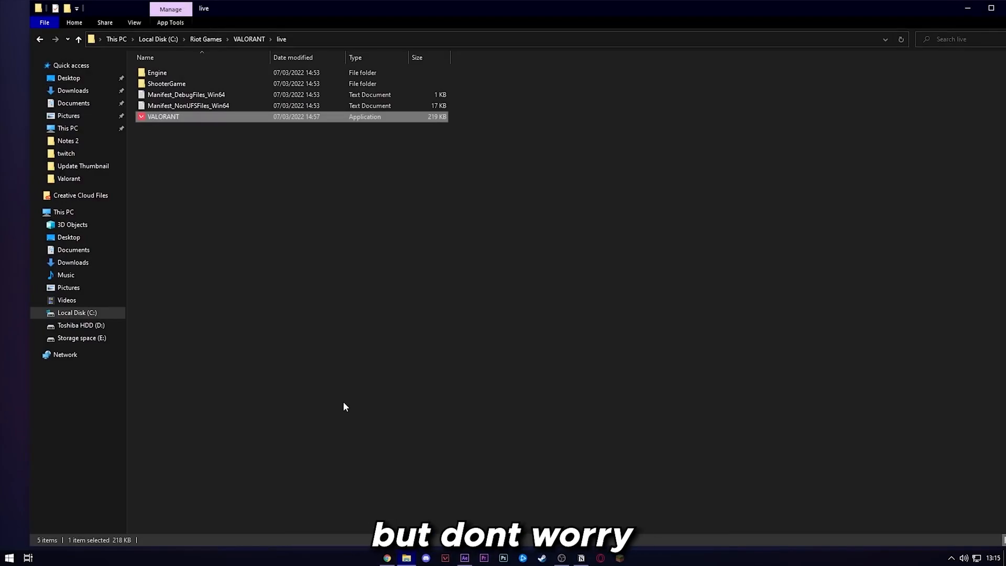
click(9, 557)
text(appdata)
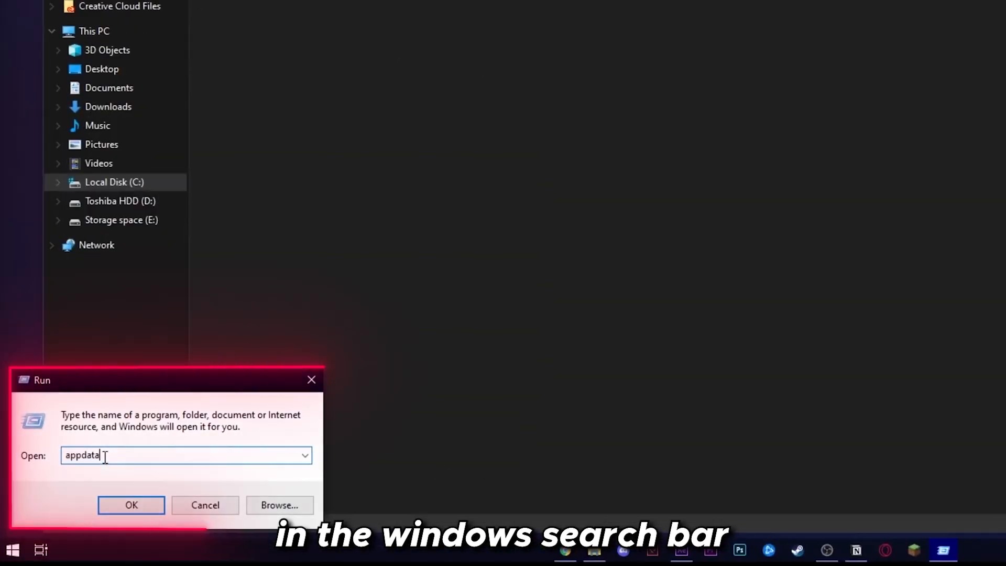
click(131, 506)
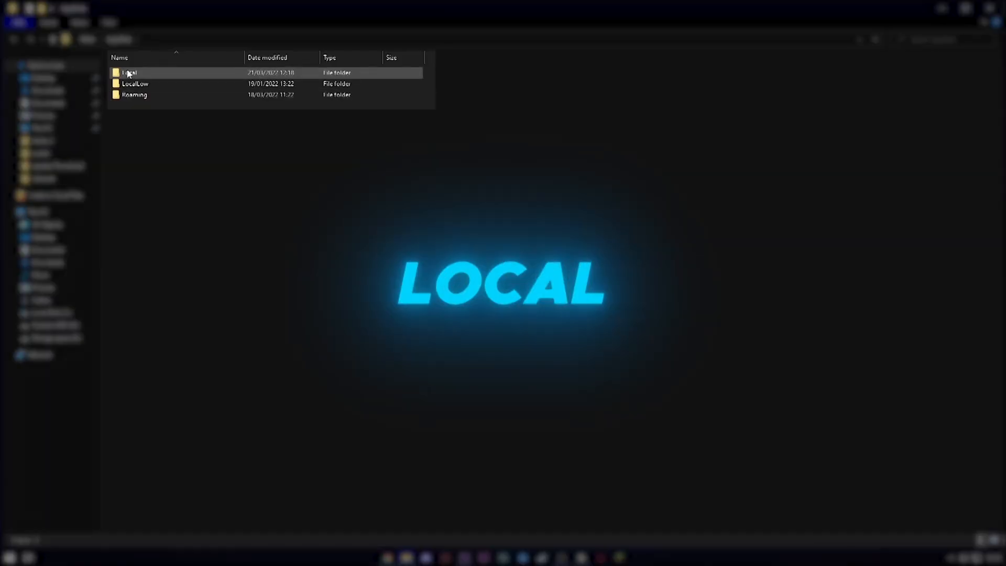
double_click(129, 72)
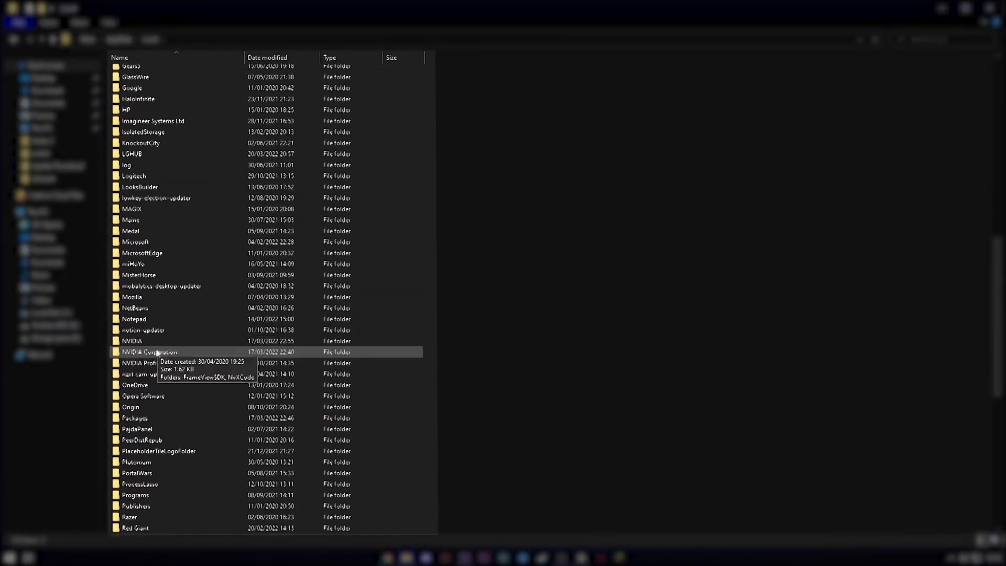
double_click(148, 352)
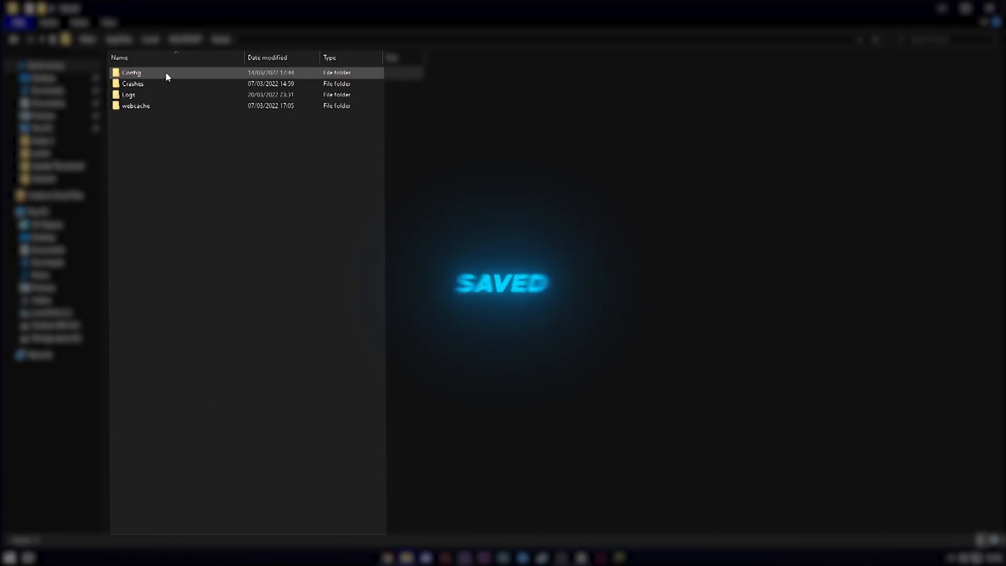
double_click(131, 72)
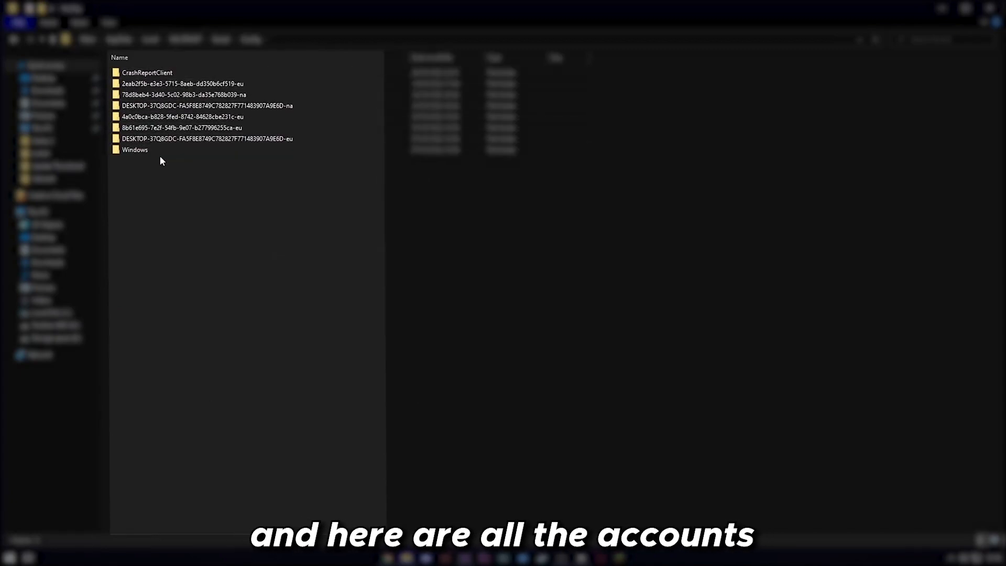
Step: Enter one account's settings folder holding GameUserSettings and RiotUserSettings
click(182, 127)
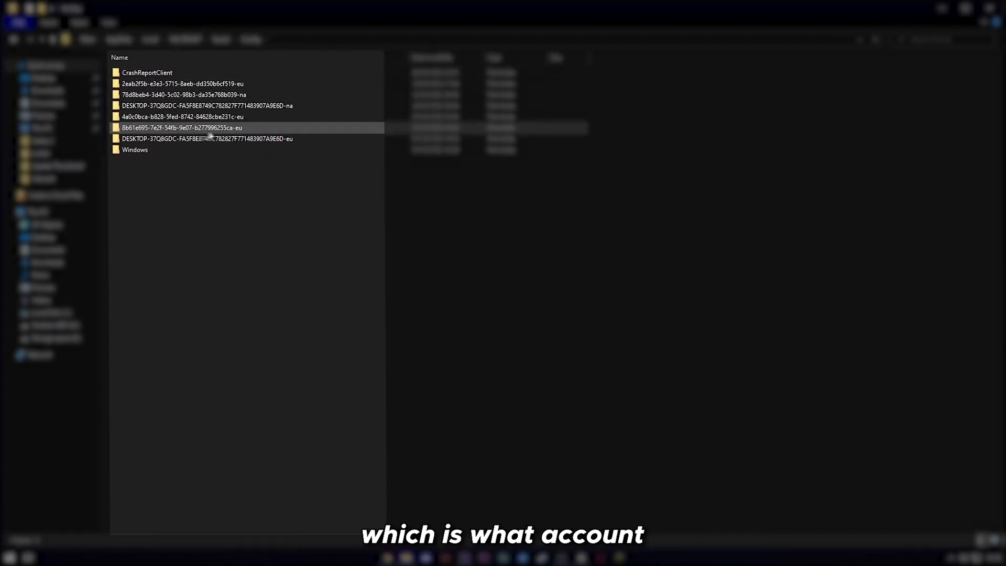
click(193, 84)
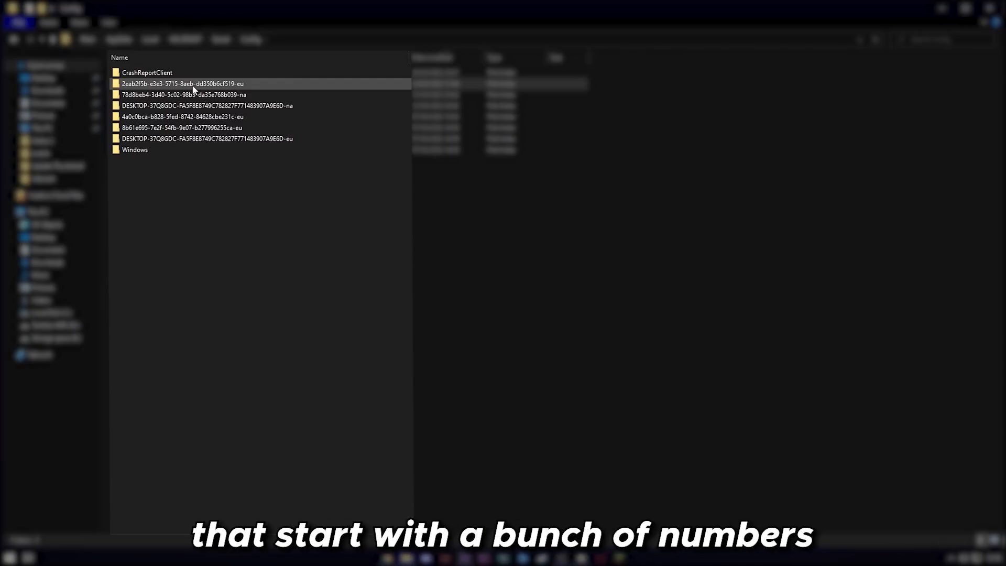
double_click(182, 84)
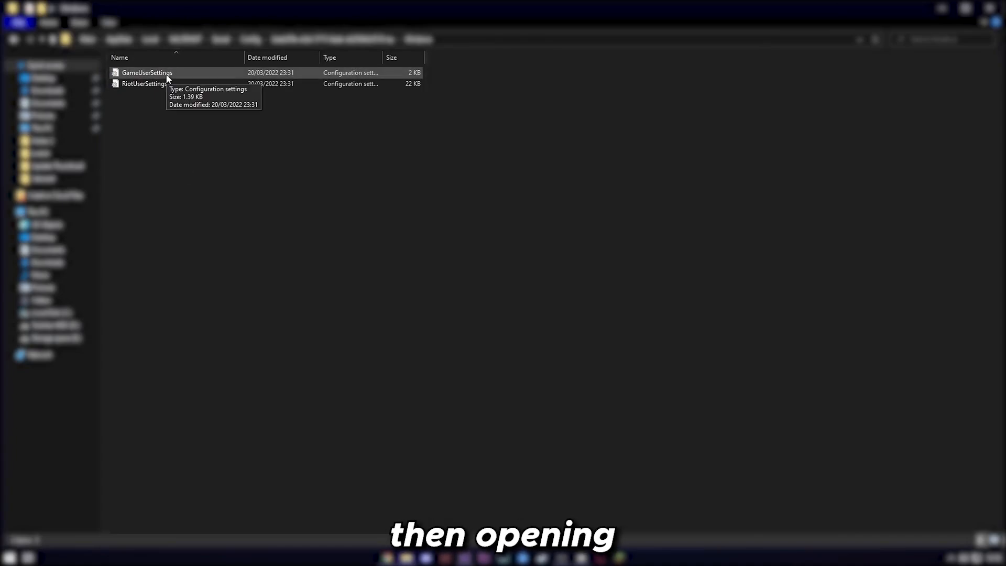
Step: Edit GameUserSettings so scalability qualities are 0 with resolution quality 100, then close Notepad
double_click(147, 72)
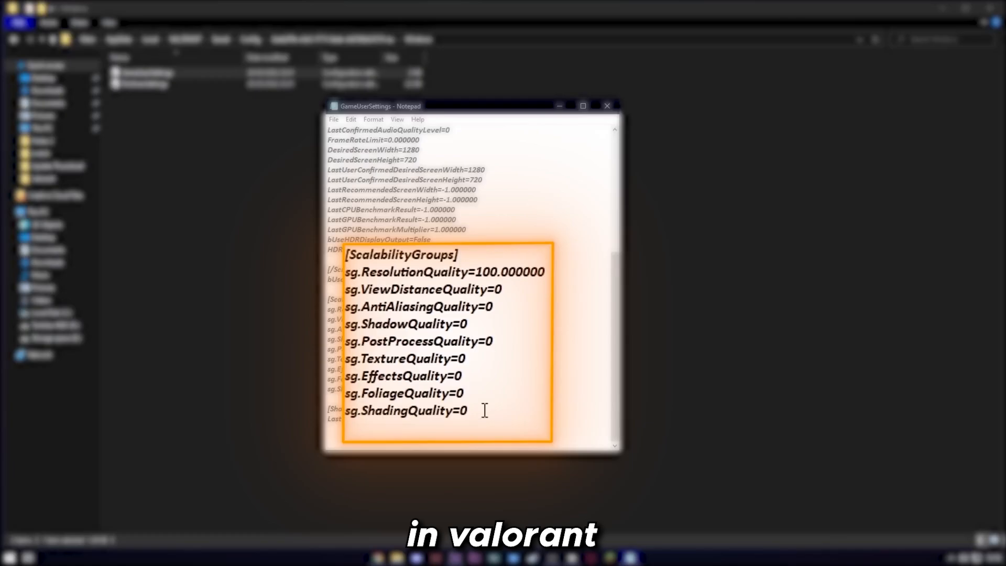
mouse_move(607, 105)
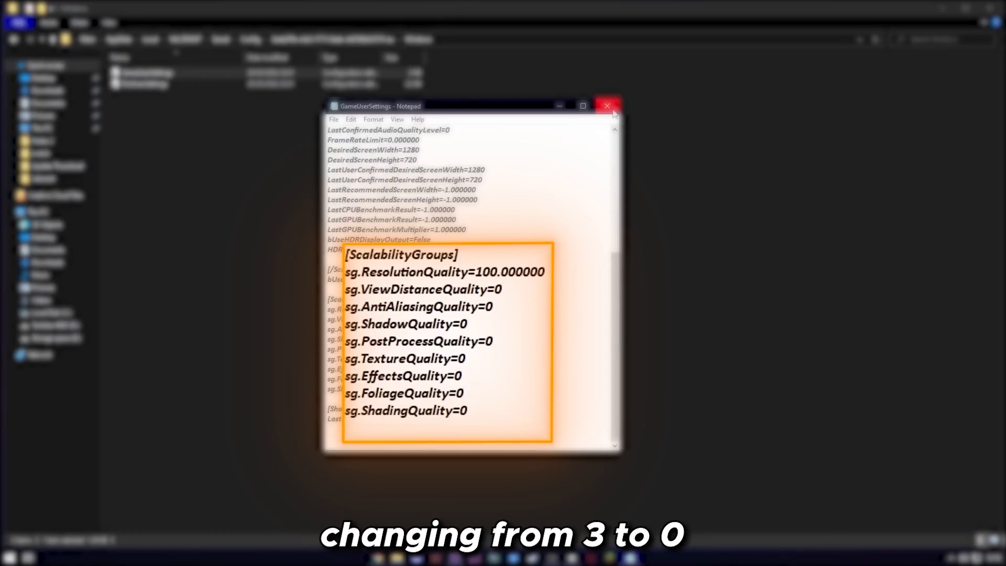
click(606, 104)
text(power)
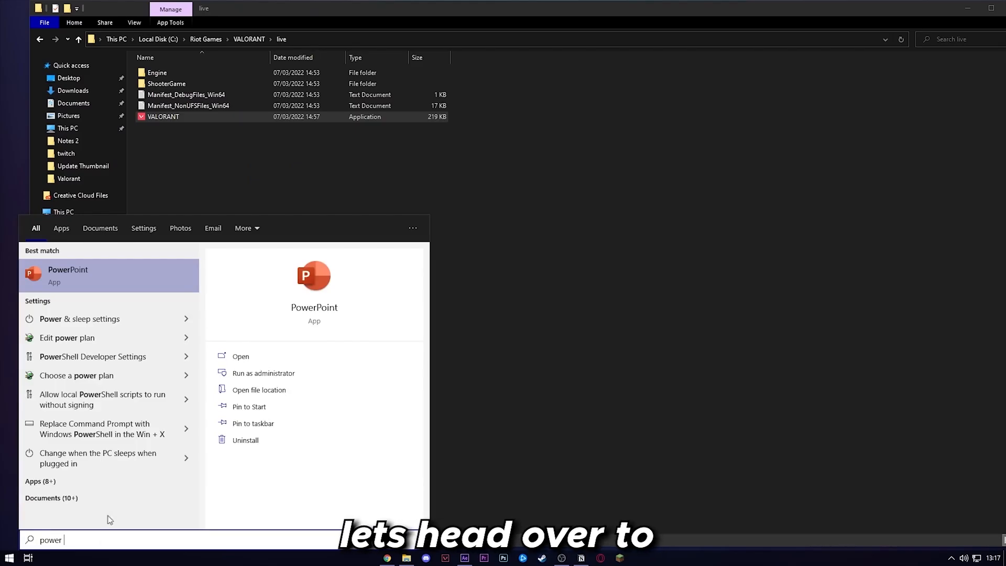
Step: Review Power & sleep with screen and sleep at Never, checking and closing the additional Power Options window
click(80, 319)
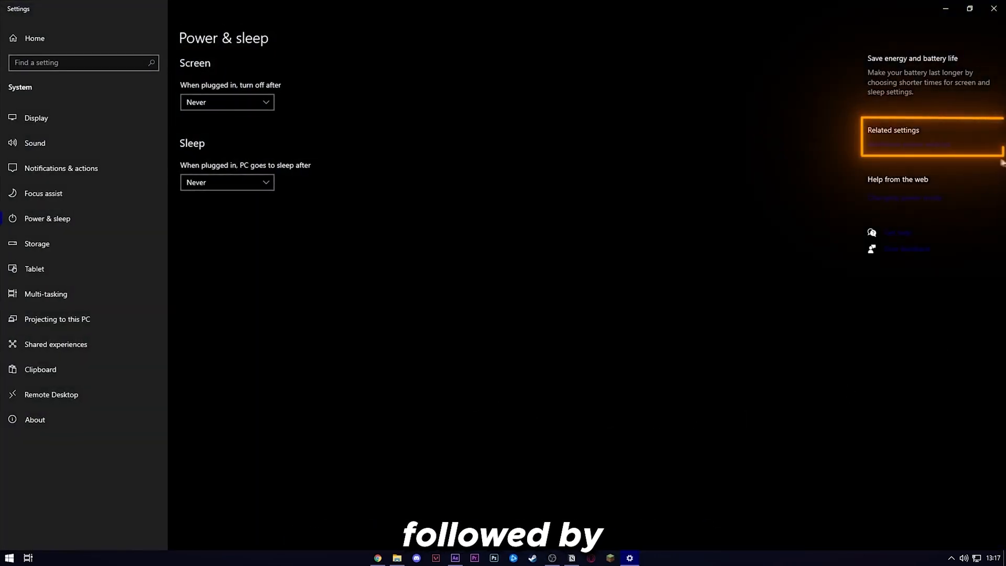
click(907, 144)
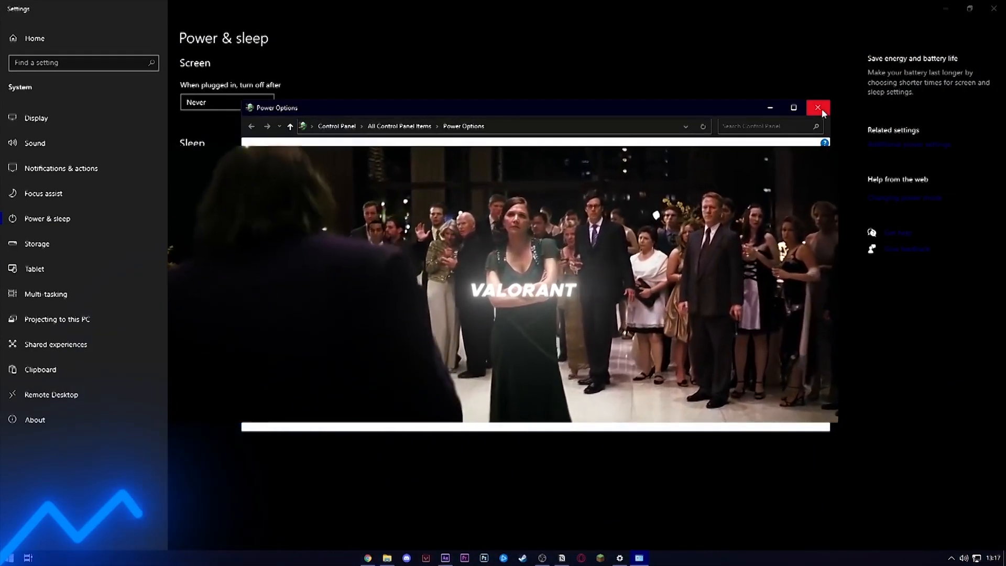
click(818, 107)
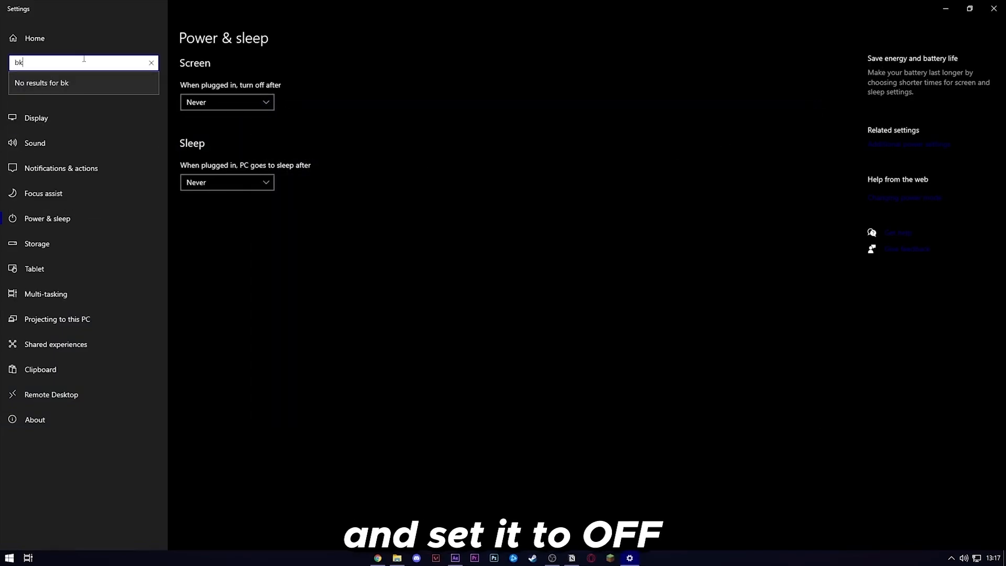
Step: Find Background apps via settings search and switch 'Let apps run in the background' Off
text(ackground)
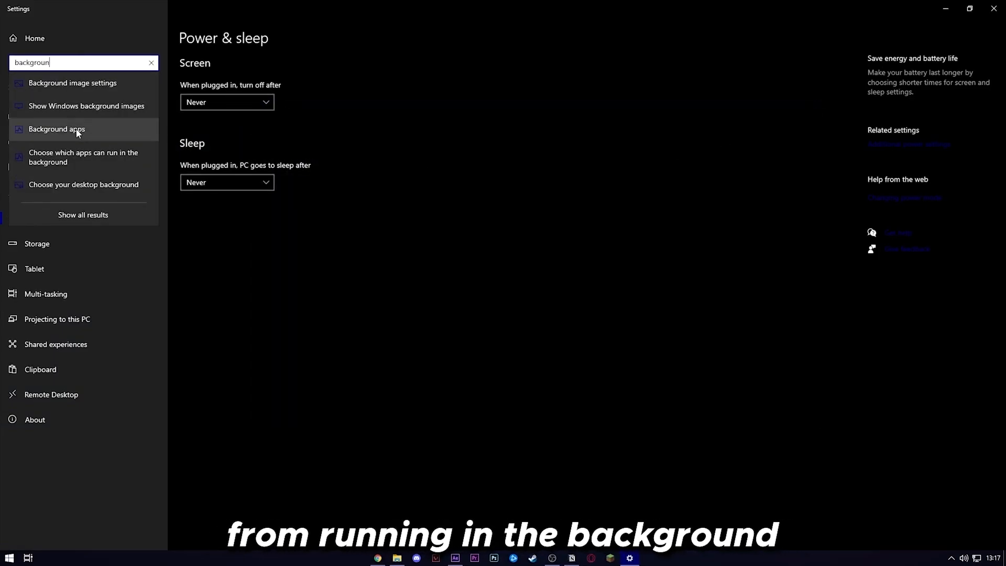
click(56, 129)
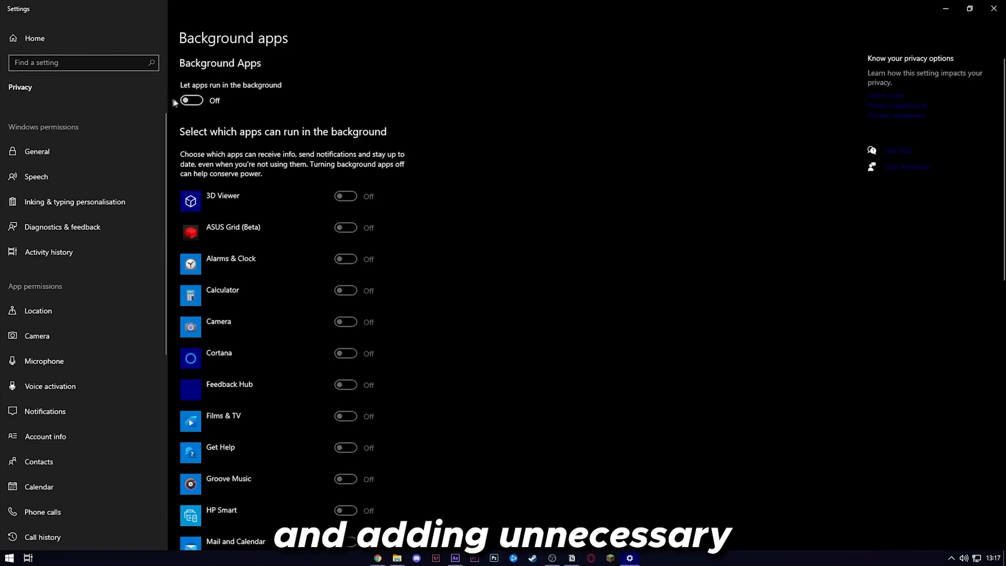
click(396, 557)
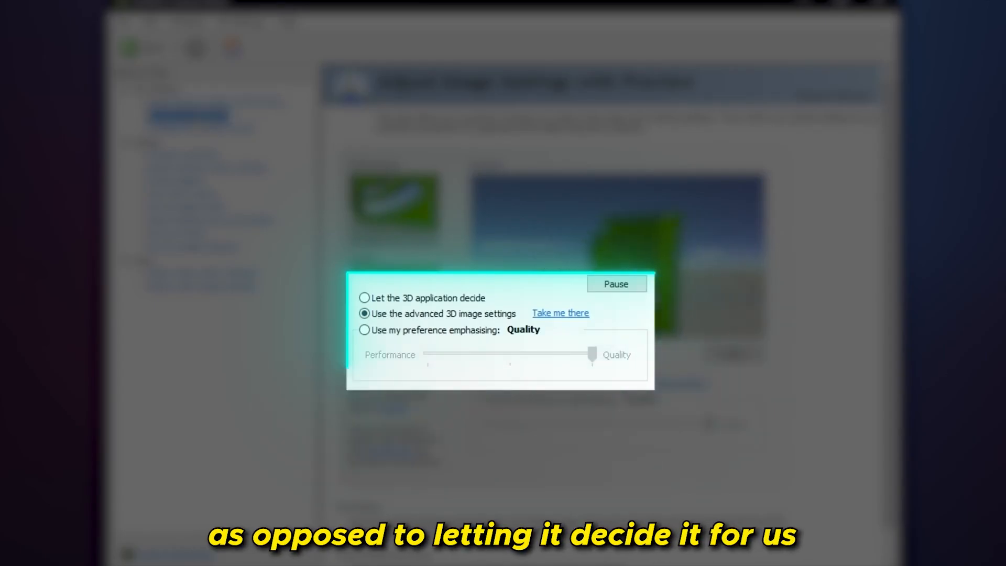
Step: Select 'Use the advanced 3D image settings' in Adjust image settings with preview
click(187, 115)
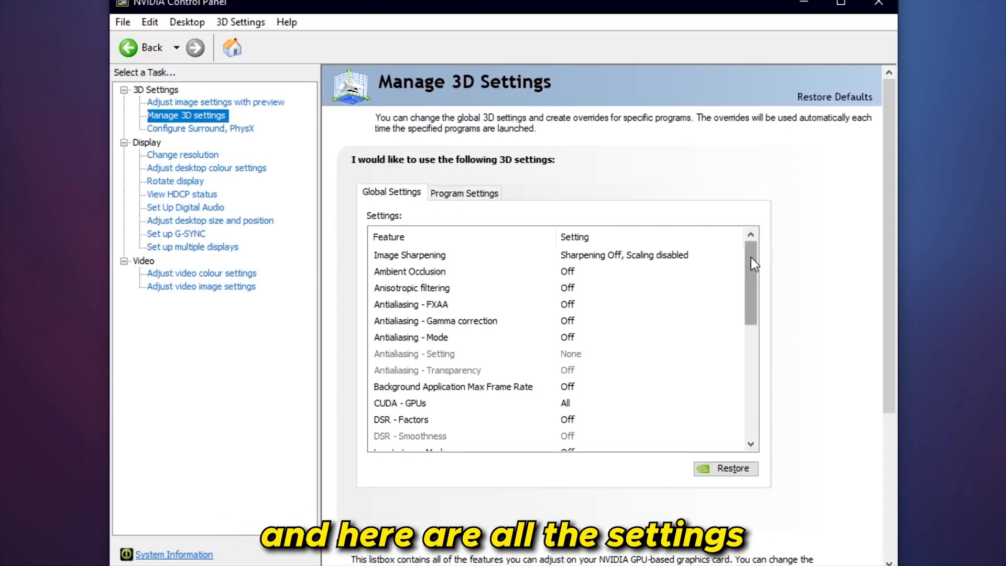
Step: Set global Power management to Prefer maximum performance and Texture filtering - Quality to High performance
scroll(down, 3)
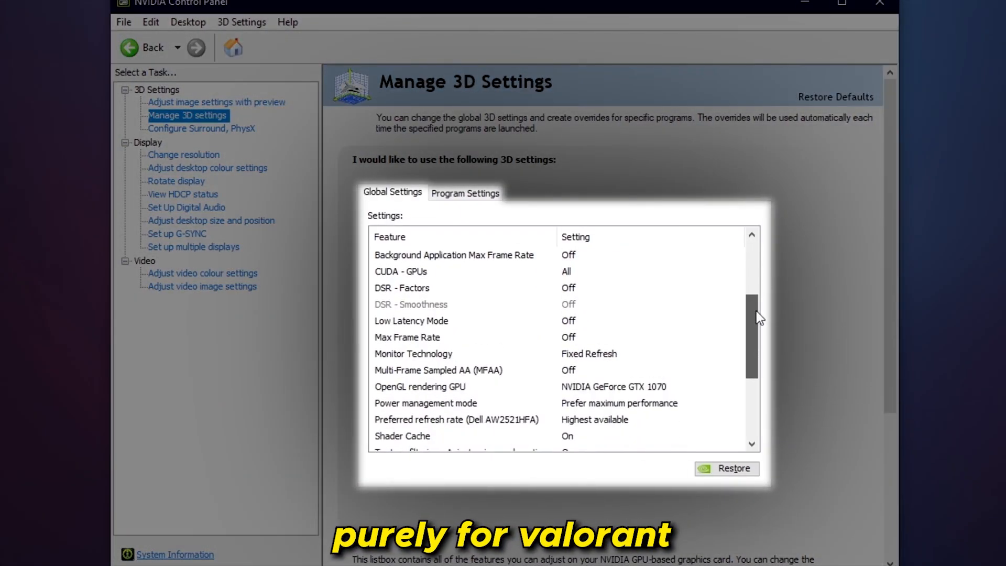
scroll(down, 3)
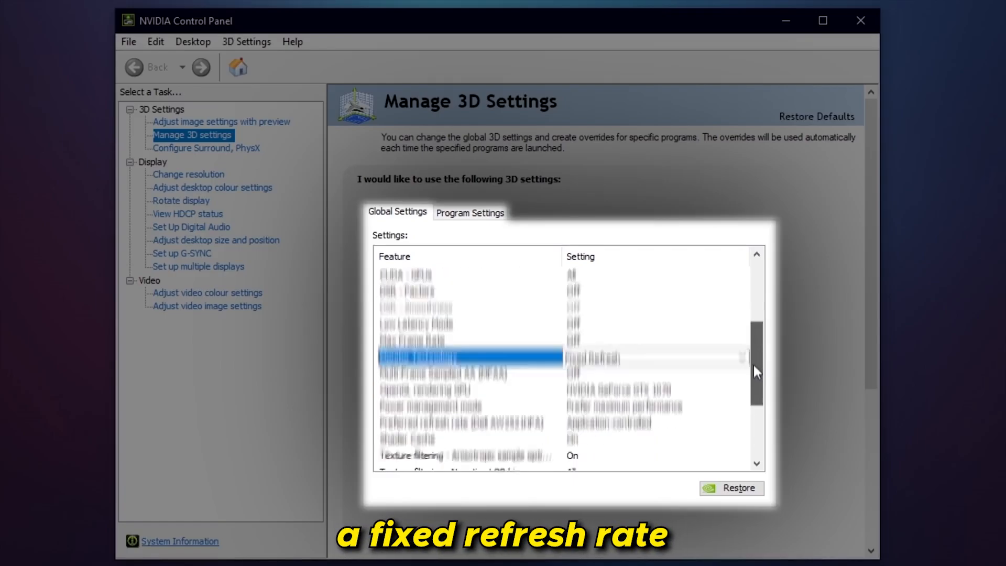
click(743, 373)
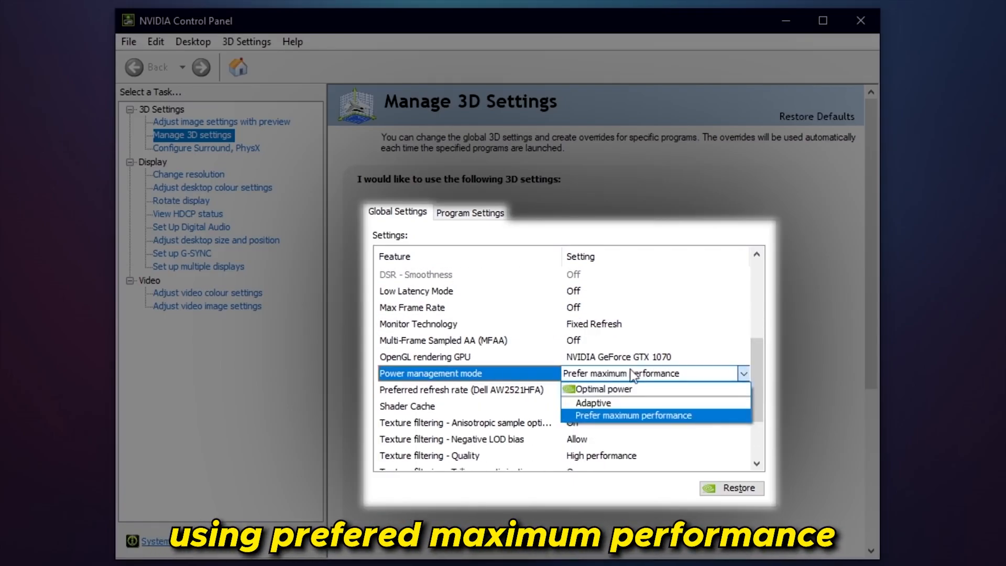
click(633, 415)
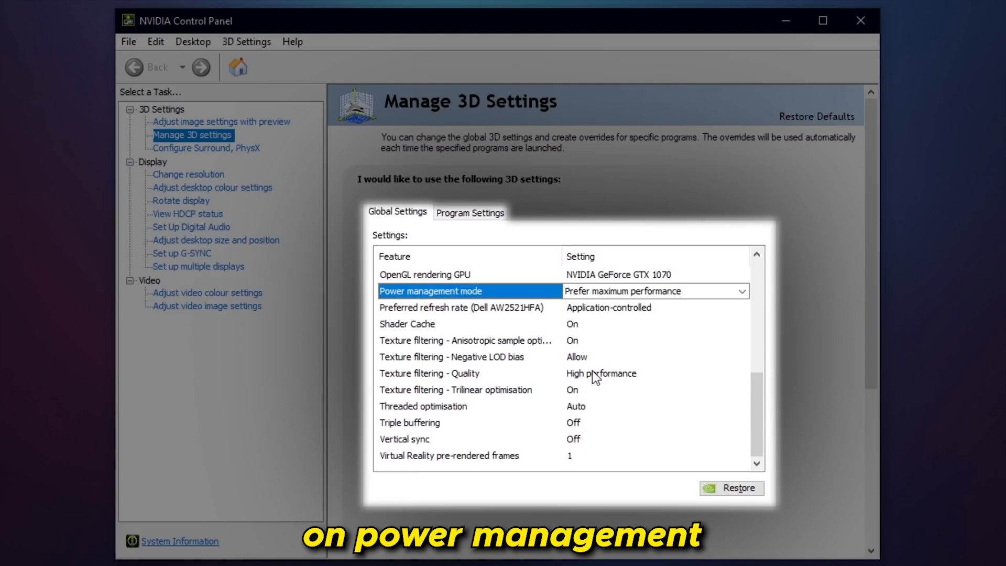
click(742, 373)
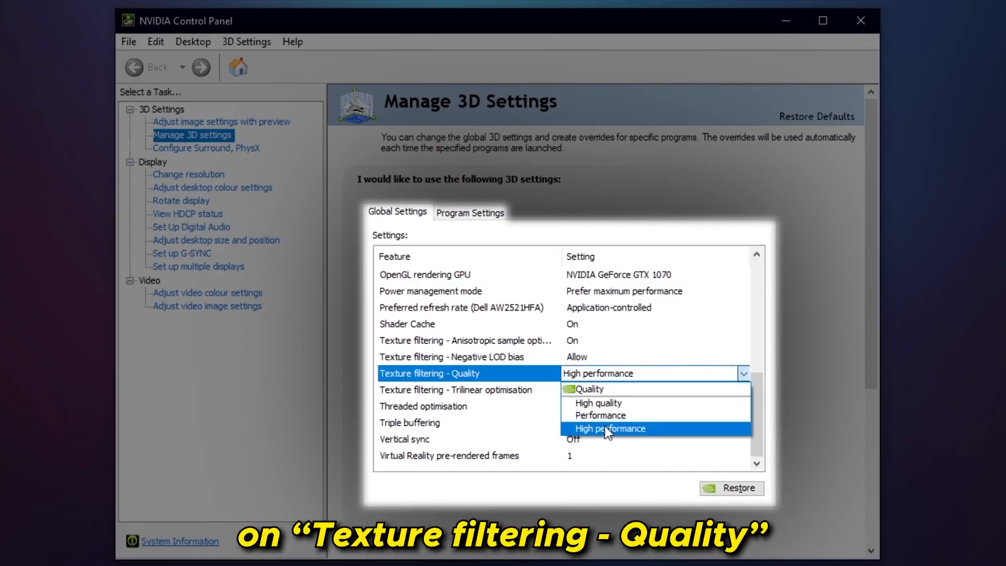
click(743, 439)
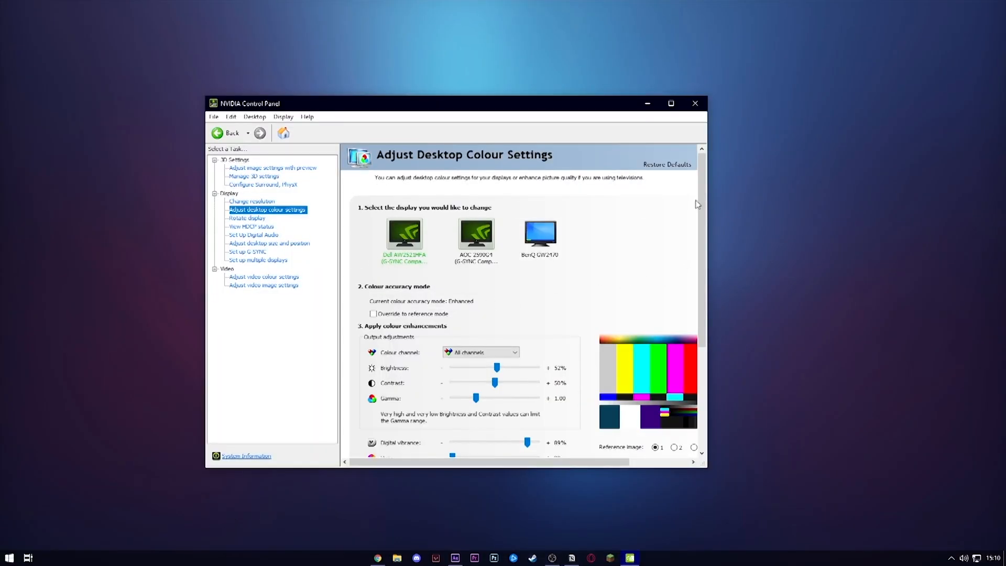
Step: Scroll through the desktop colour enhancement options for brightness, contrast, gamma and vibrance
scroll(down, 3)
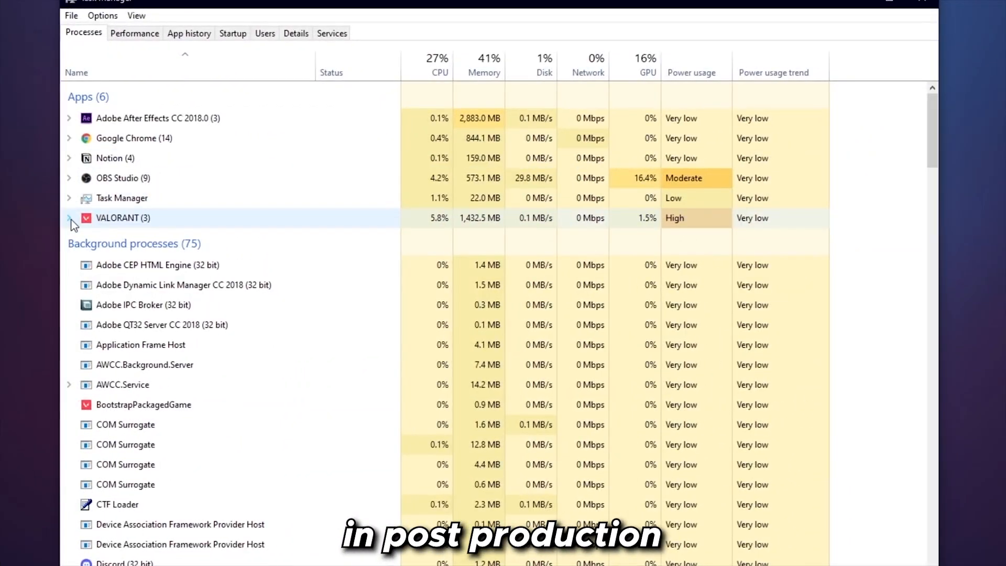
Step: Go to details for the VALORANT process and raise VALORANT-Win64-Shipping.exe's priority to High
click(69, 218)
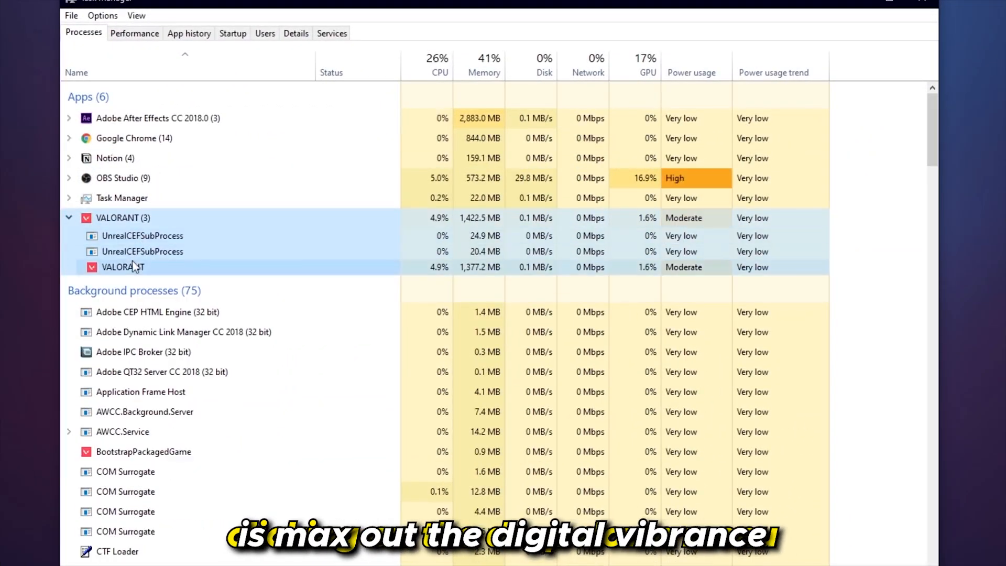
right_click(122, 267)
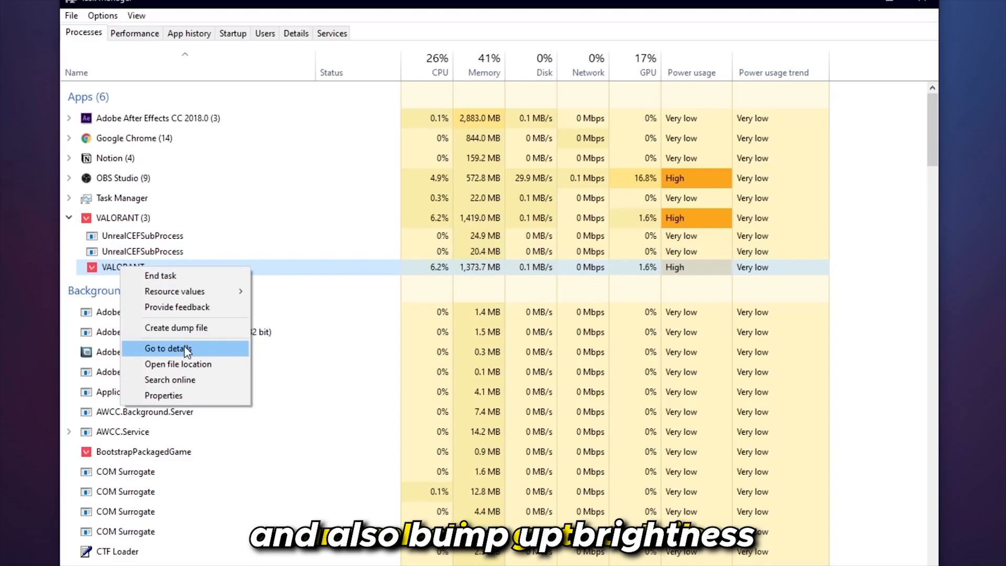
click(167, 348)
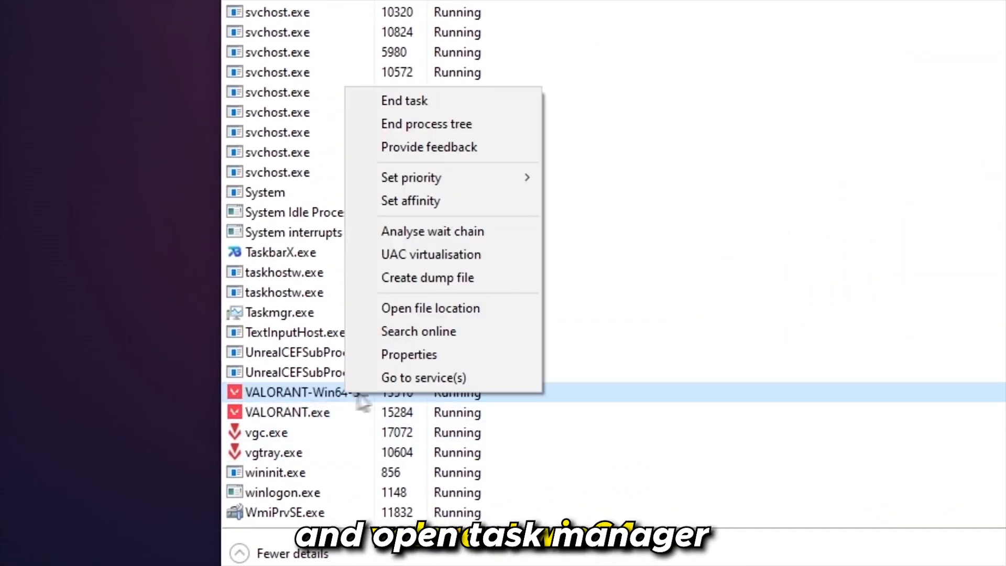
click(411, 178)
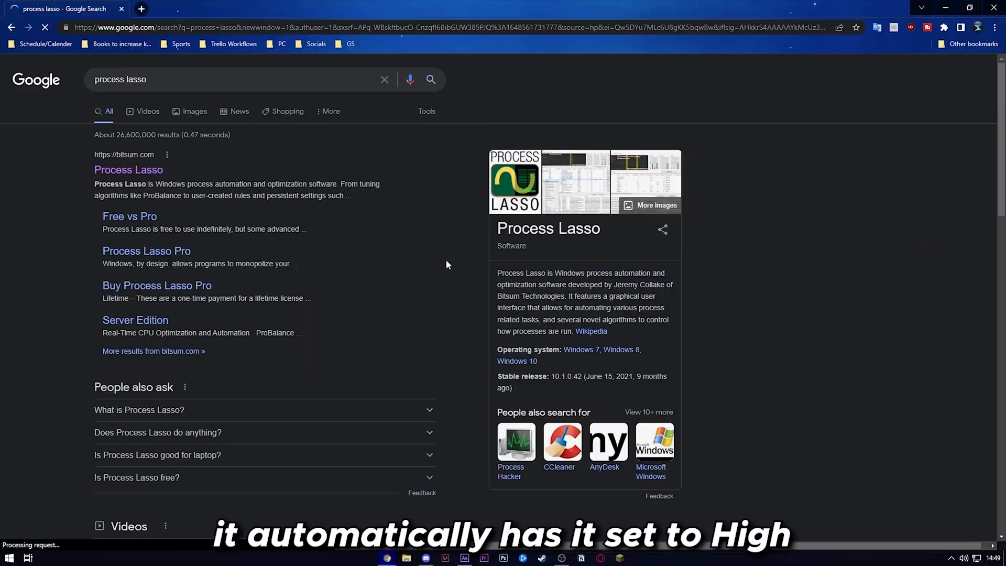
Step: Go to the Process Lasso website from the bitsum.com search result
click(128, 170)
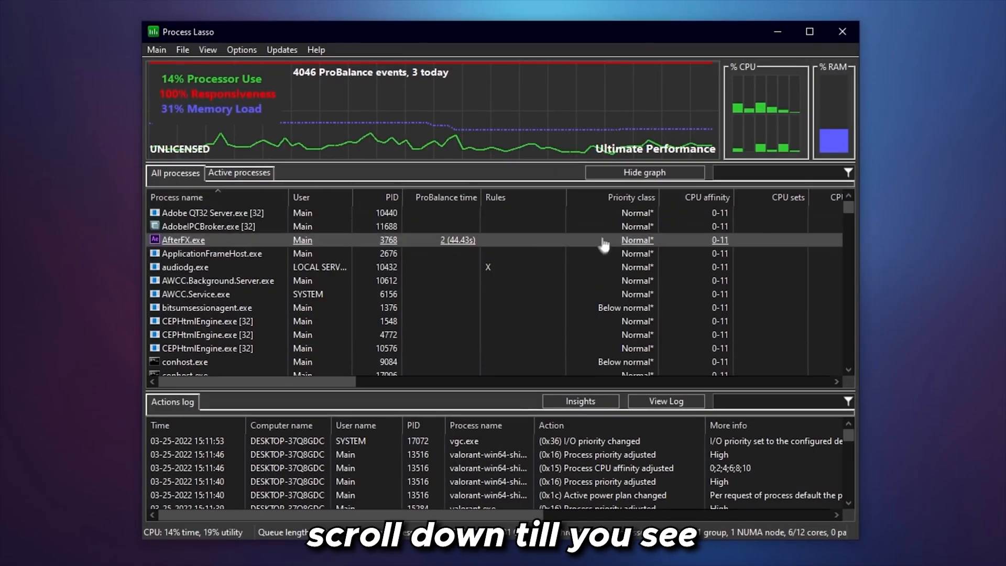
Step: Scroll down the All processes list to review priority classes and CPU affinities
scroll(down, 3)
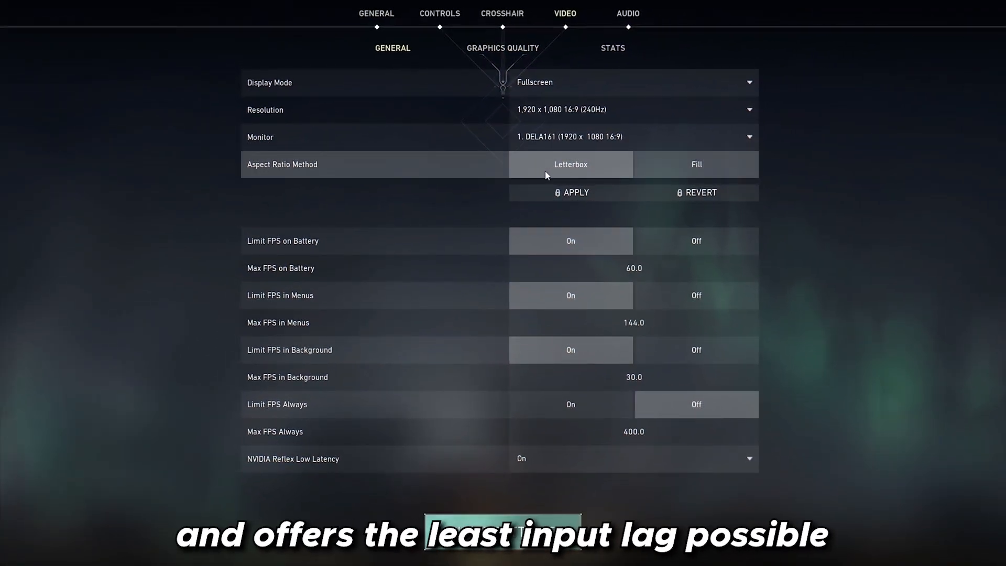
mouse_move(510, 191)
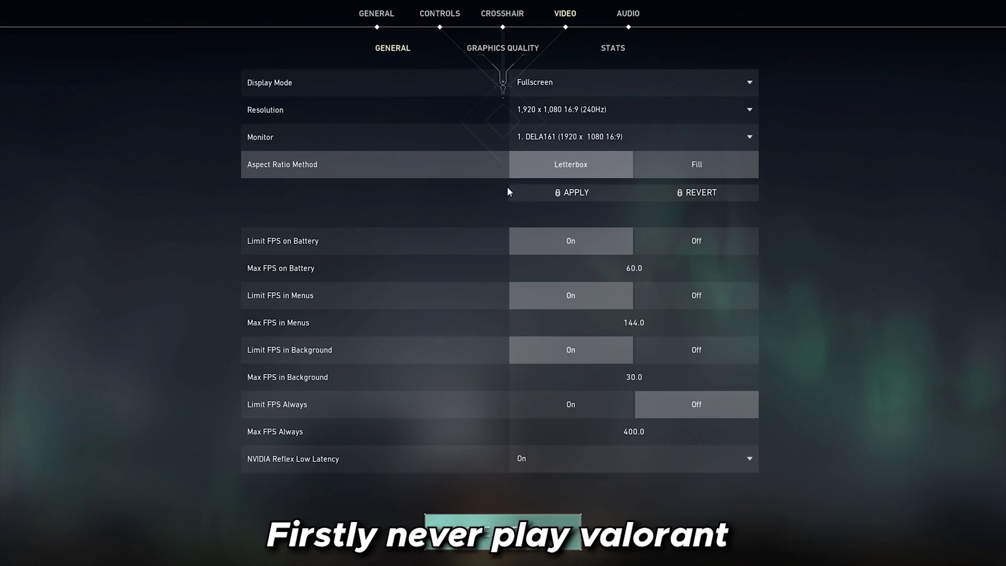
Step: In Video > General, keep Fullscreen and set NVIDIA Reflex Low Latency to On + Boost
click(633, 82)
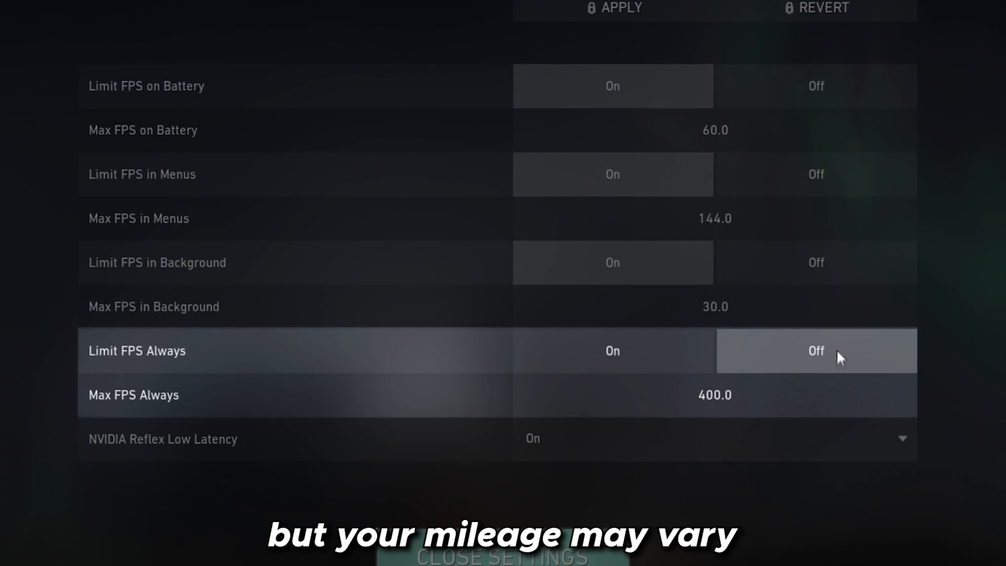
mouse_move(116, 361)
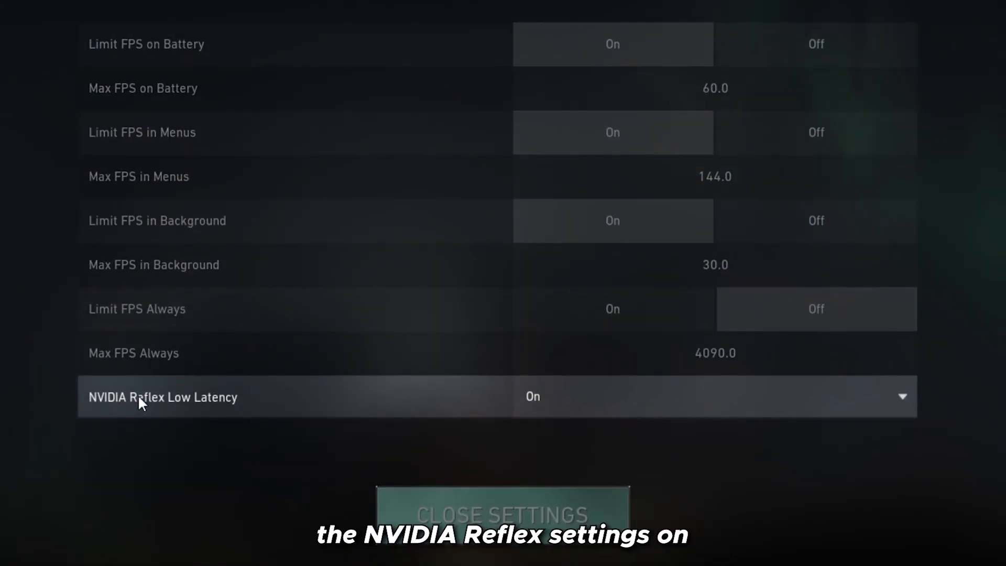
mouse_move(554, 458)
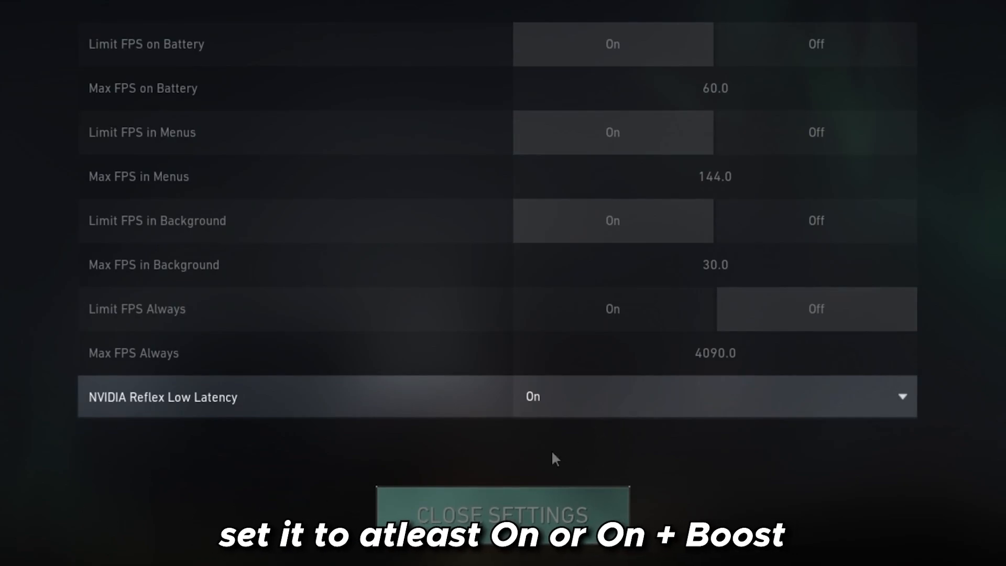
click(712, 396)
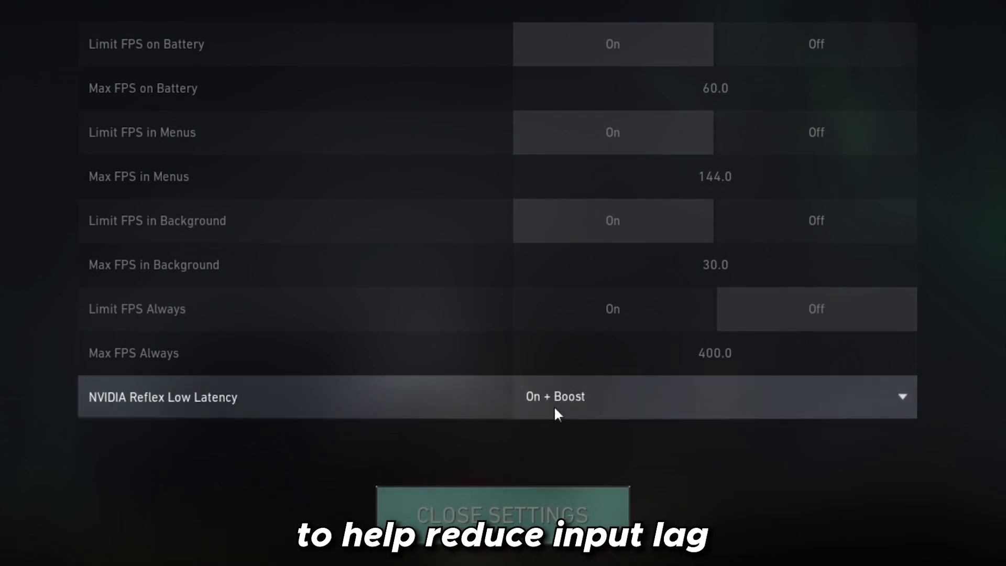
mouse_move(531, 446)
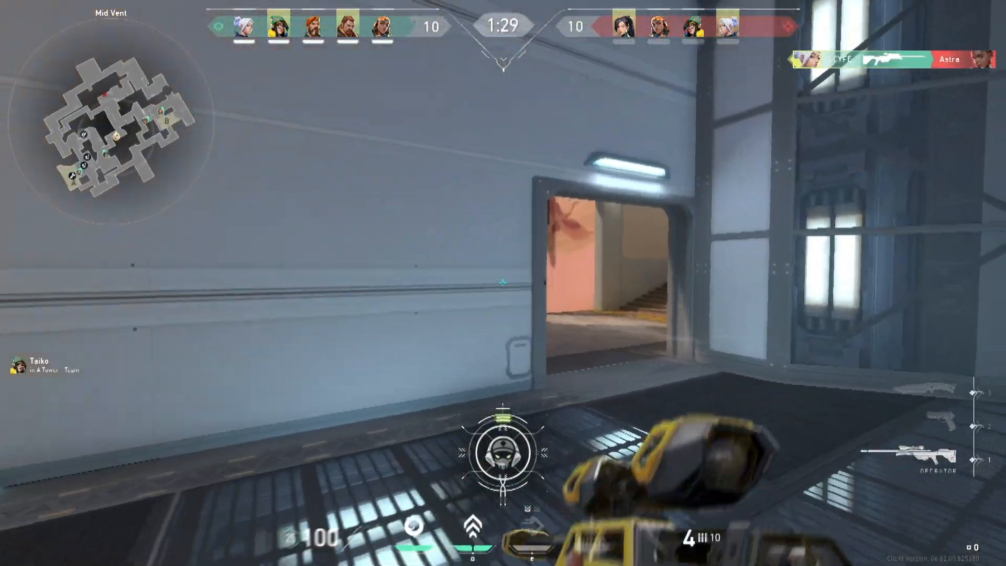
Step: Aim down the Operator's scope during the live match
click(503, 283)
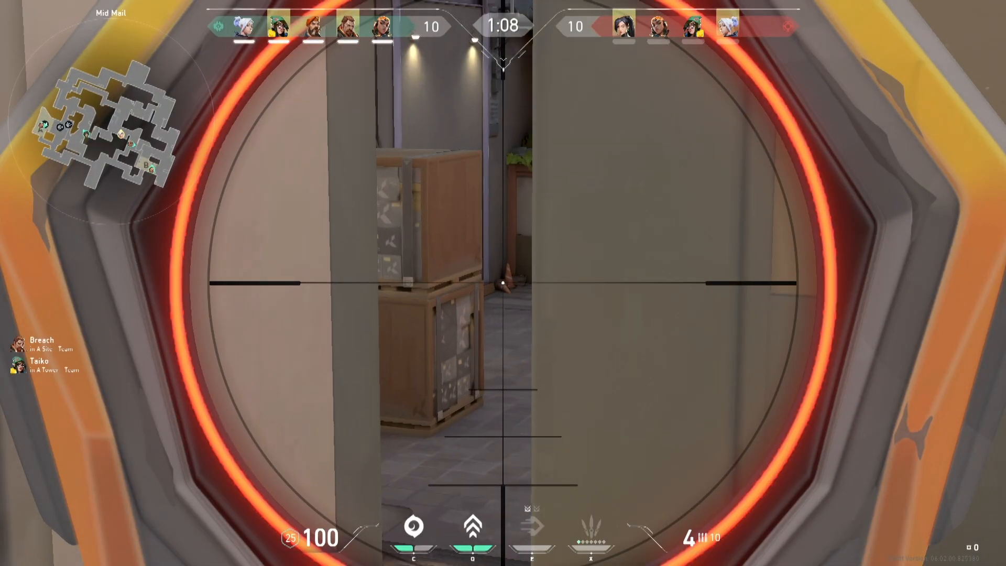